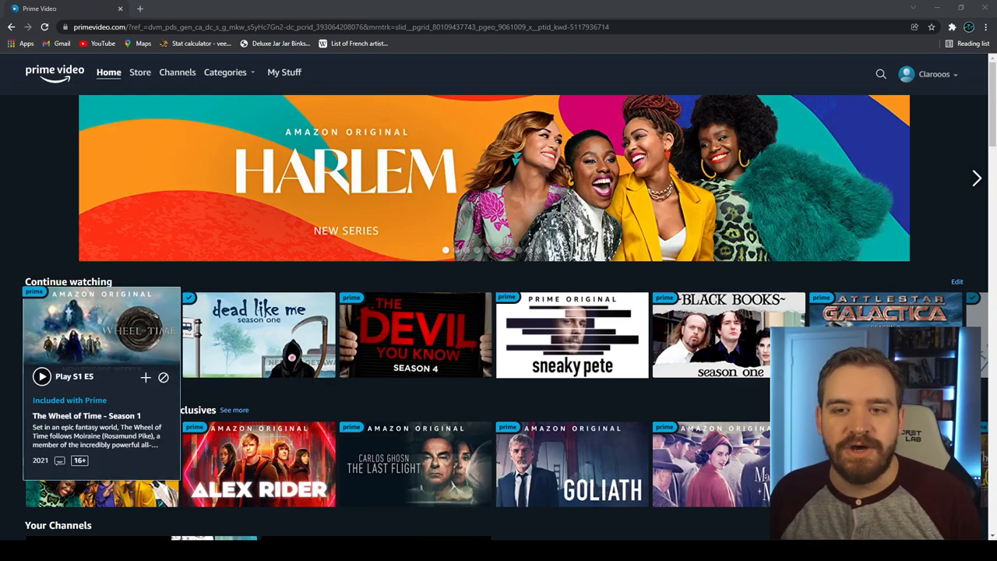
Open The Wheel of Time detail page and scroll down to the Season 1 episode list
{"action": "left_click", "coordinate": [102, 330]}
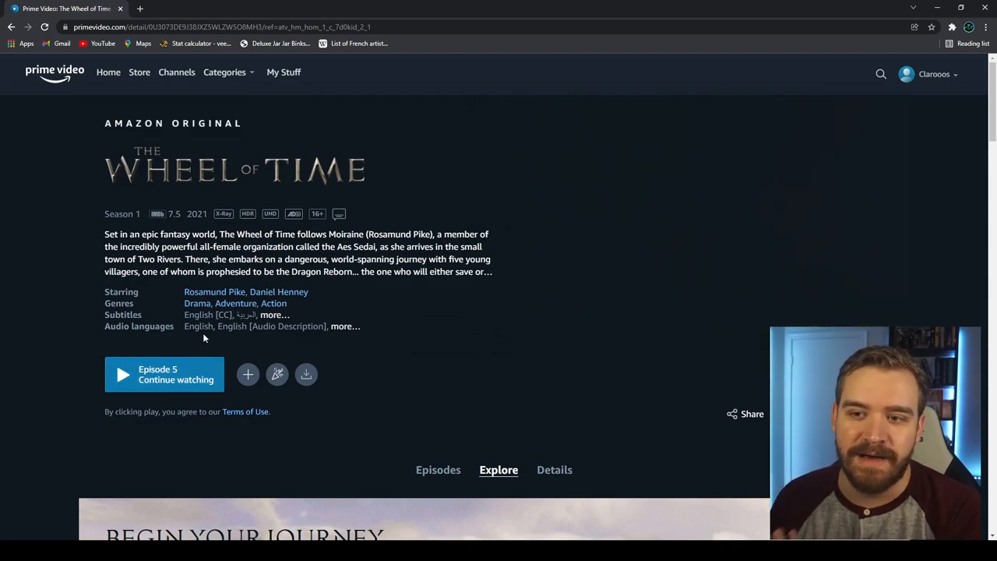
{"action": "scroll", "scroll_direction": "down", "scroll_amount": 3}
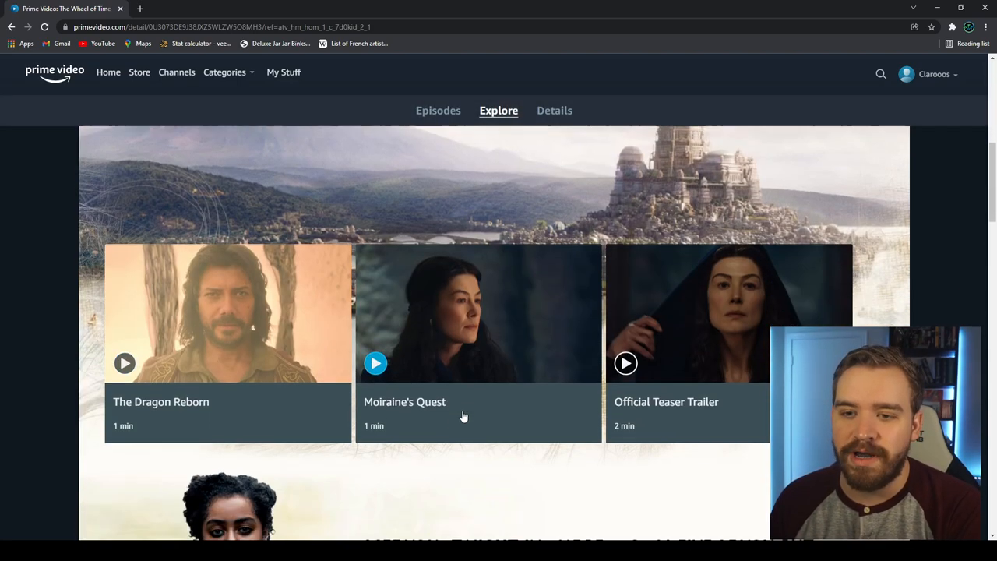
{"action": "scroll", "scroll_direction": "down", "scroll_amount": 3}
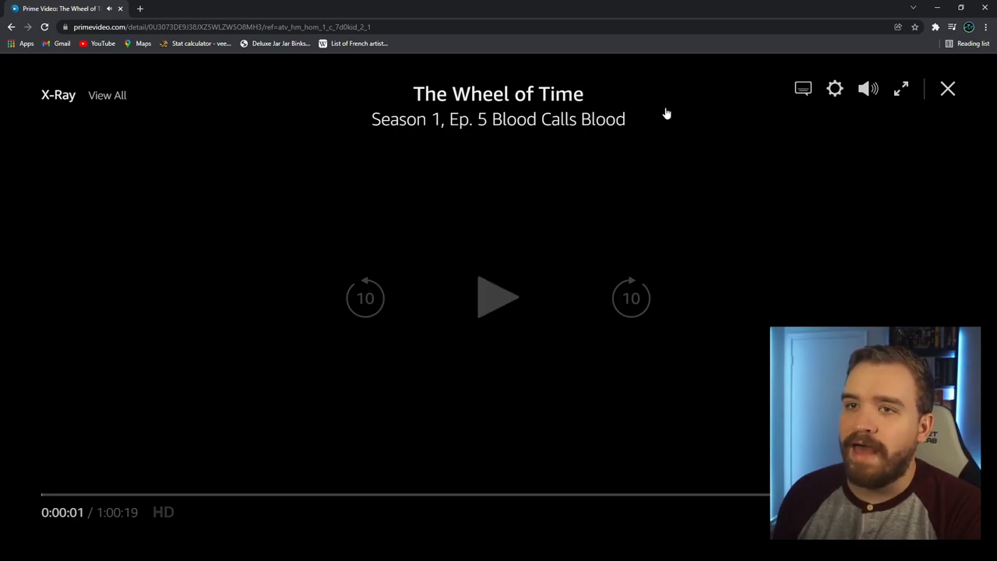
{"action": "mouse_move", "coordinate": [272, 325]}
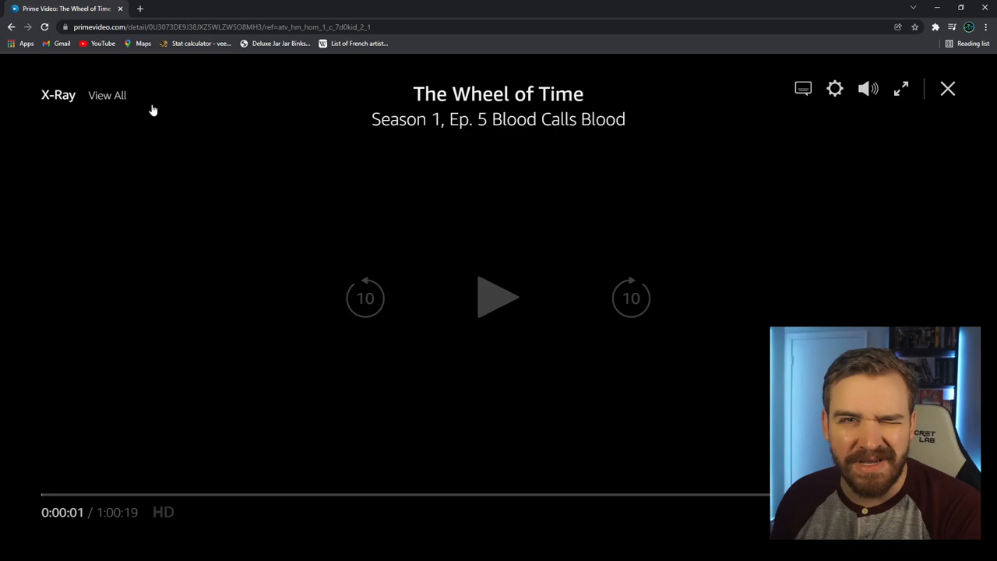
{"action": "mouse_move", "coordinate": [22, 147]}
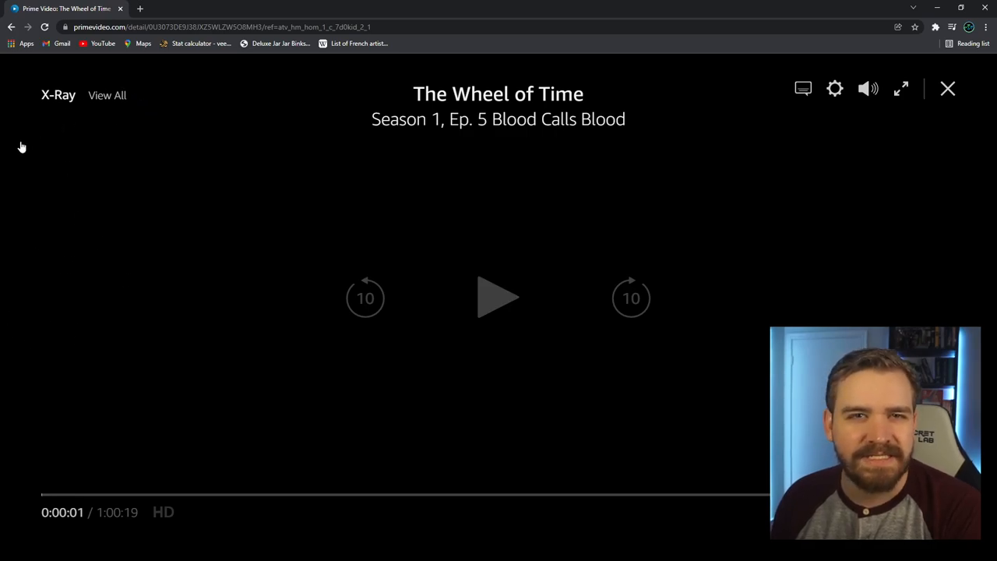
Resume episode 5 and browse its X-Ray Bonus Content Origin Stories shorts back and forth
{"action": "left_click", "coordinate": [499, 296]}
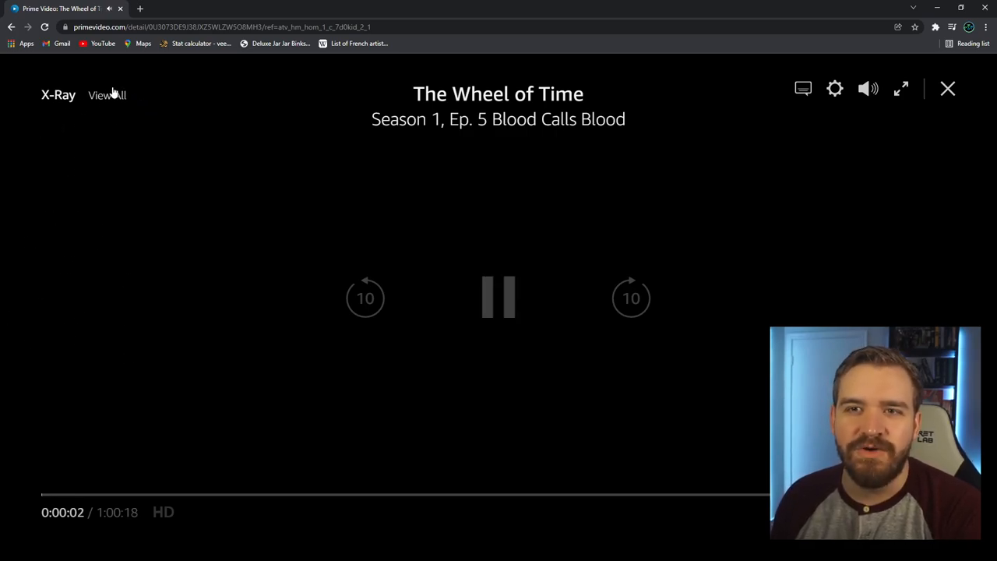
{"action": "left_click", "coordinate": [106, 95]}
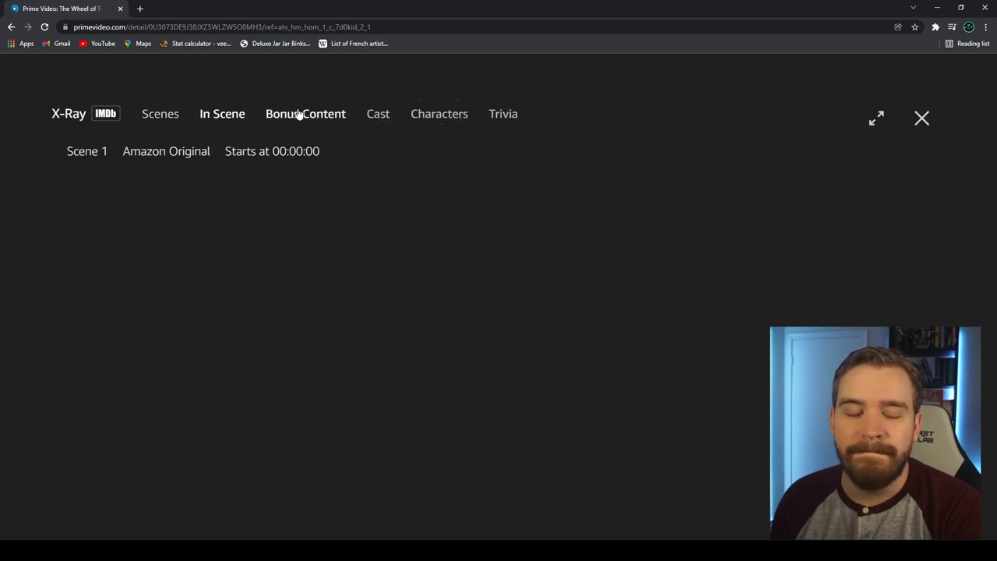
{"action": "left_click", "coordinate": [305, 112]}
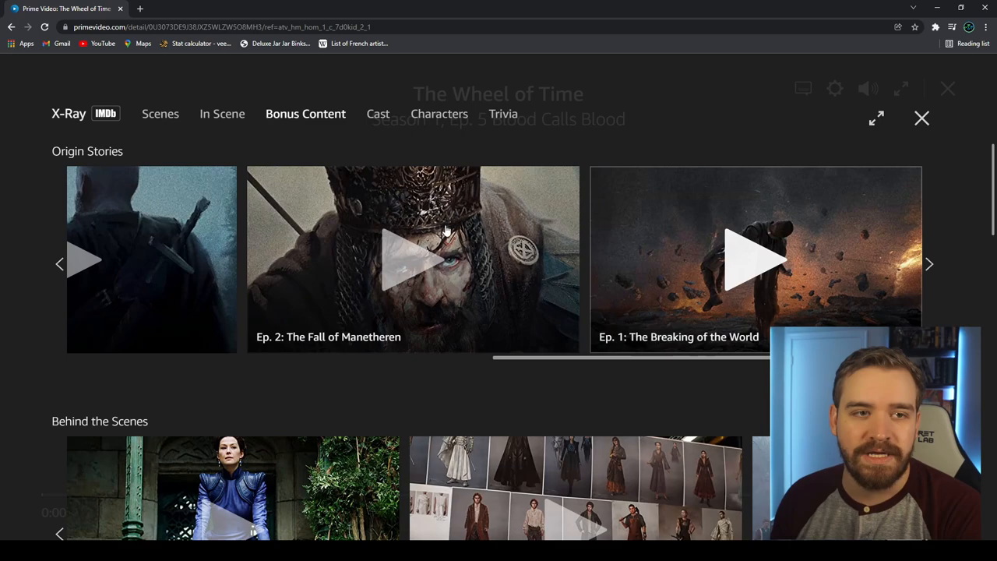
{"action": "left_click", "coordinate": [929, 265]}
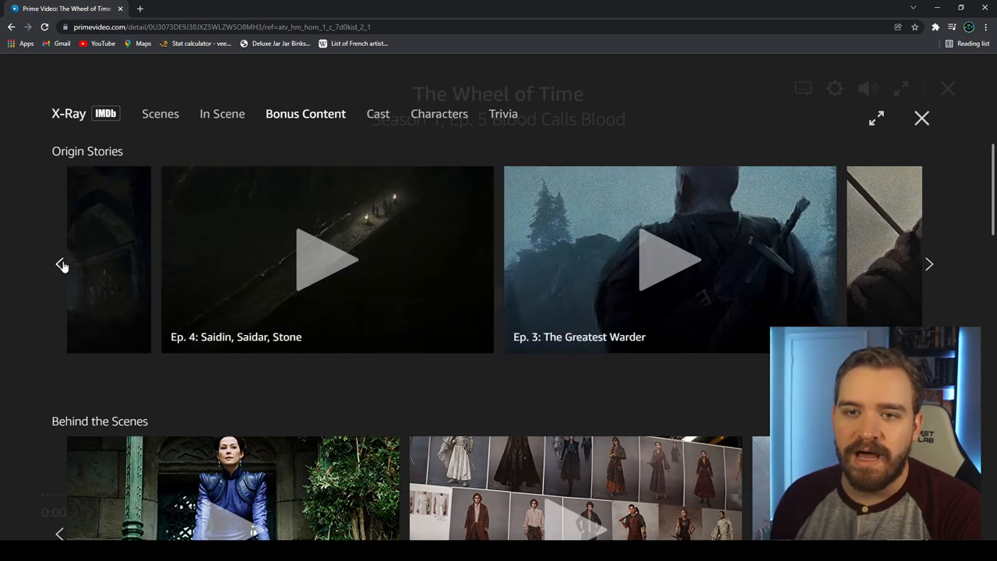
{"action": "left_click", "coordinate": [62, 265]}
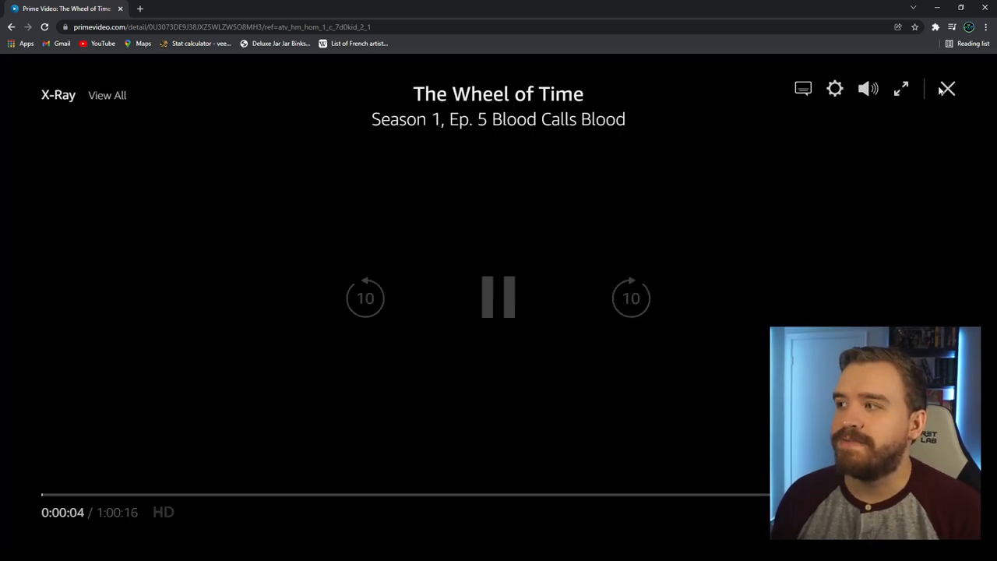
Switch to Ep. 3 A Place of Safety, browse its Origin Stories bonus shorts, then return to the episode
{"action": "left_click", "coordinate": [947, 87]}
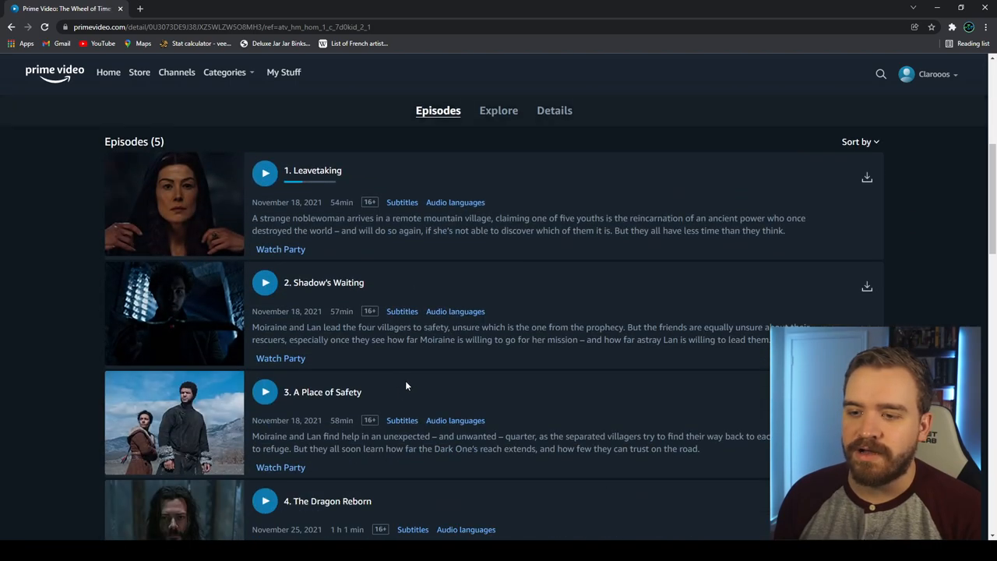
{"action": "left_click", "coordinate": [265, 392]}
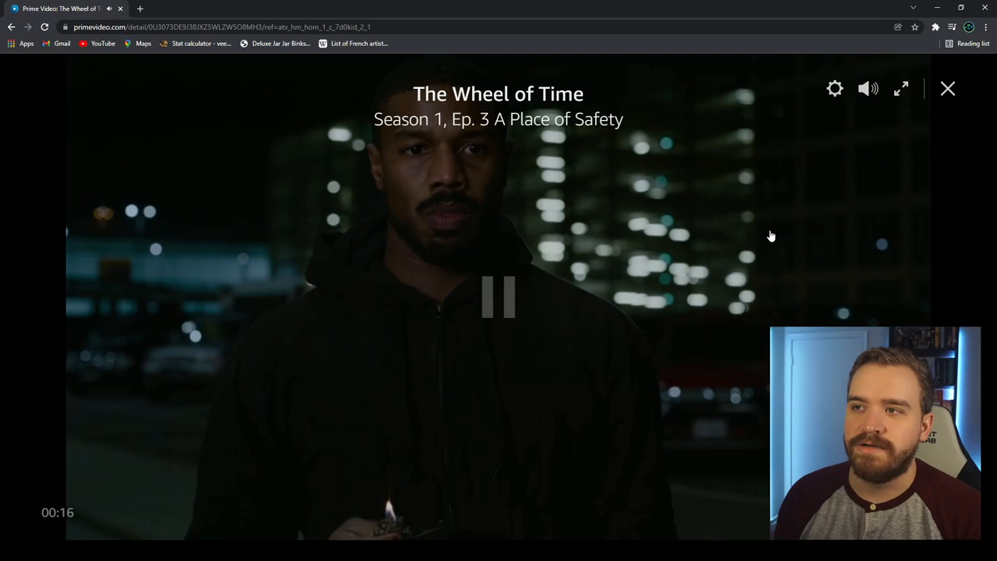
{"action": "left_click", "coordinate": [498, 296]}
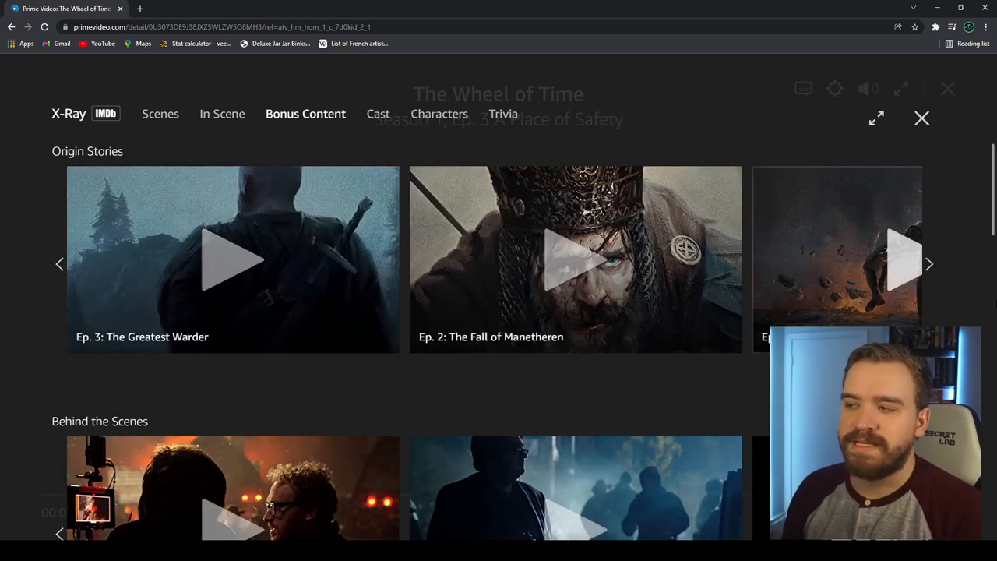
{"action": "left_click", "coordinate": [928, 263]}
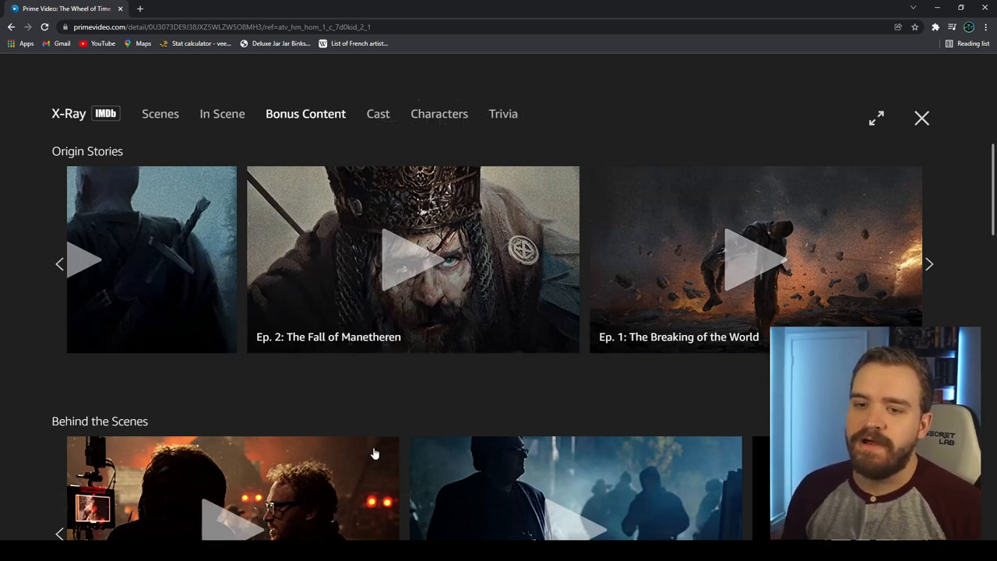
{"action": "left_click", "coordinate": [922, 119]}
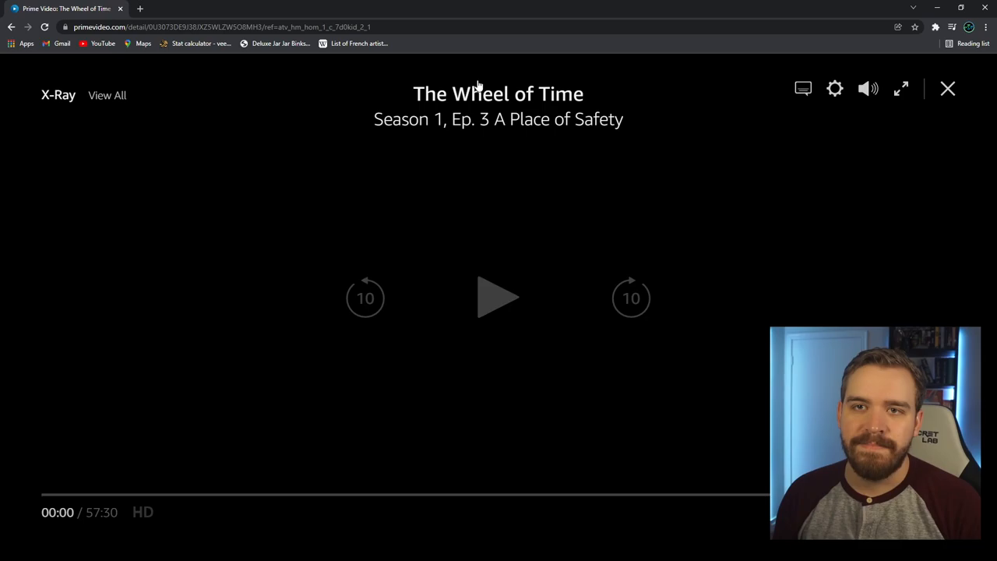
Return to Ep. 5 Blood Calls Blood and open its bonus short Ep. 5: The White Tower
{"action": "left_click", "coordinate": [947, 88]}
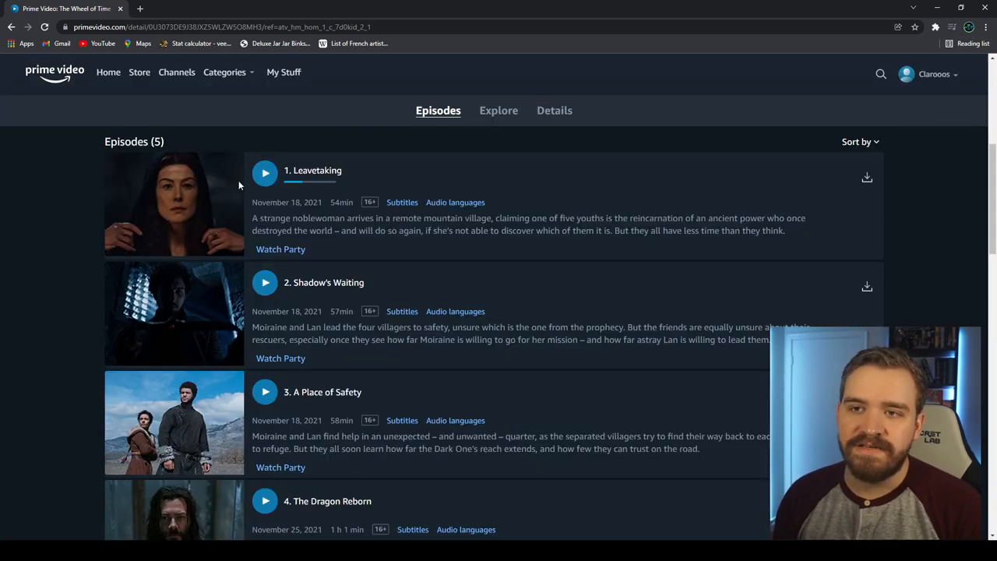
{"action": "scroll", "scroll_direction": "down", "scroll_amount": 3}
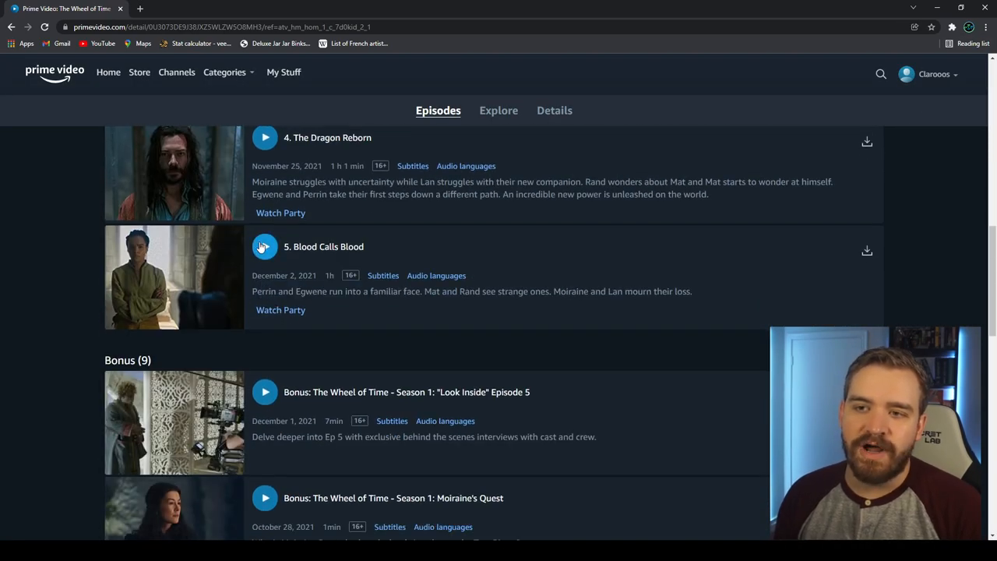
{"action": "left_click", "coordinate": [265, 246]}
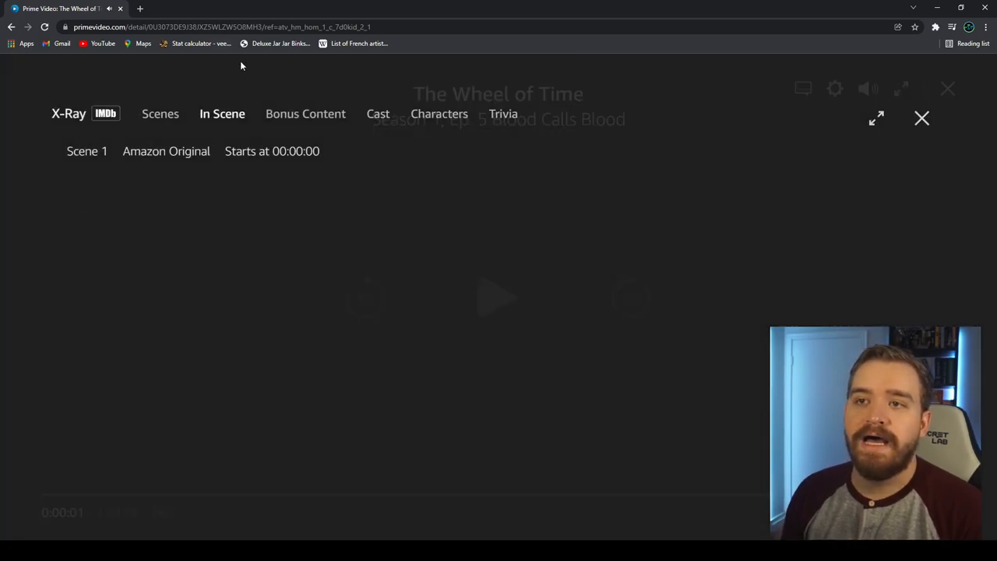
{"action": "left_click", "coordinate": [305, 113]}
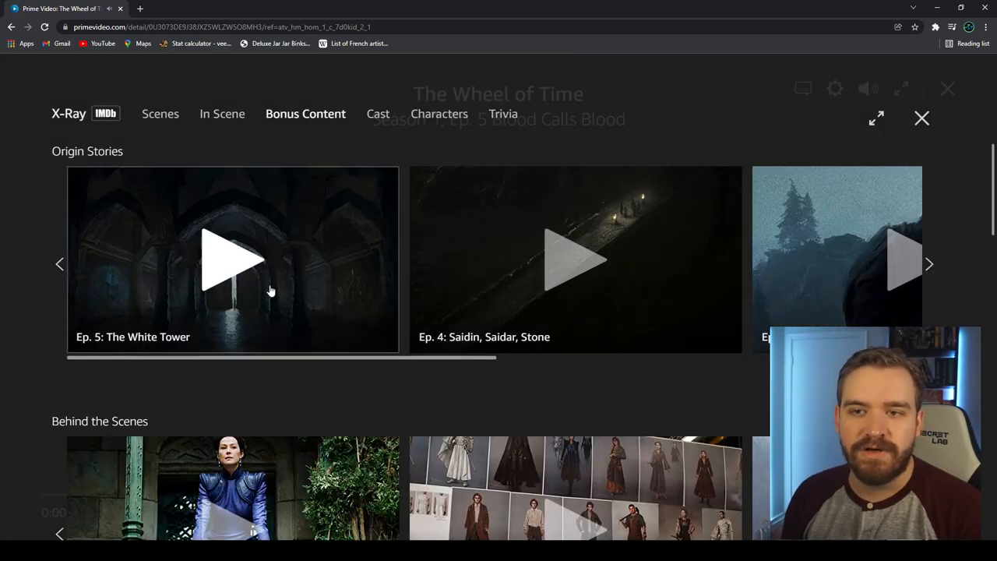
{"action": "left_click", "coordinate": [234, 260]}
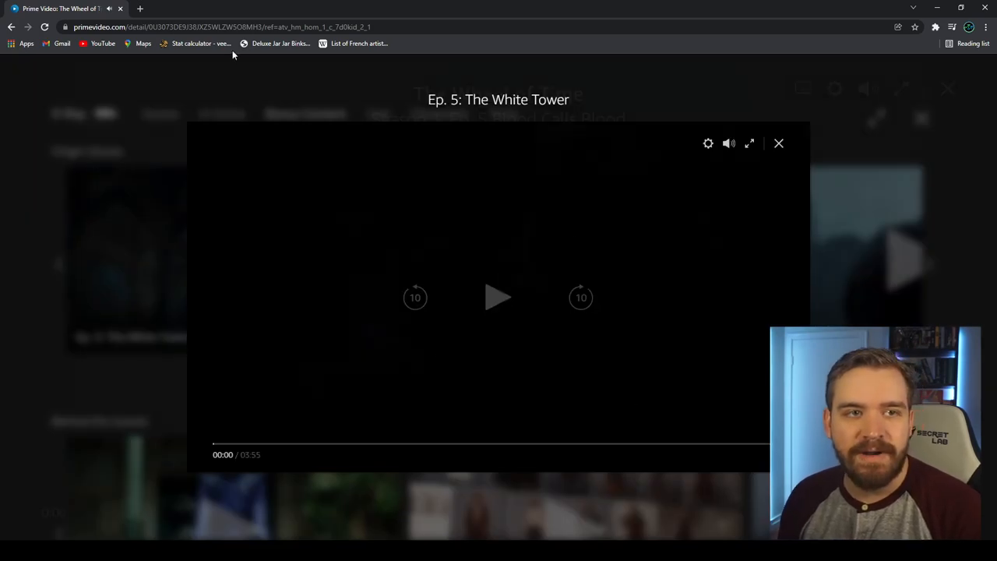
Play The White Tower short a few seconds, pause it, and close back to Origin Stories
{"action": "left_click", "coordinate": [499, 296]}
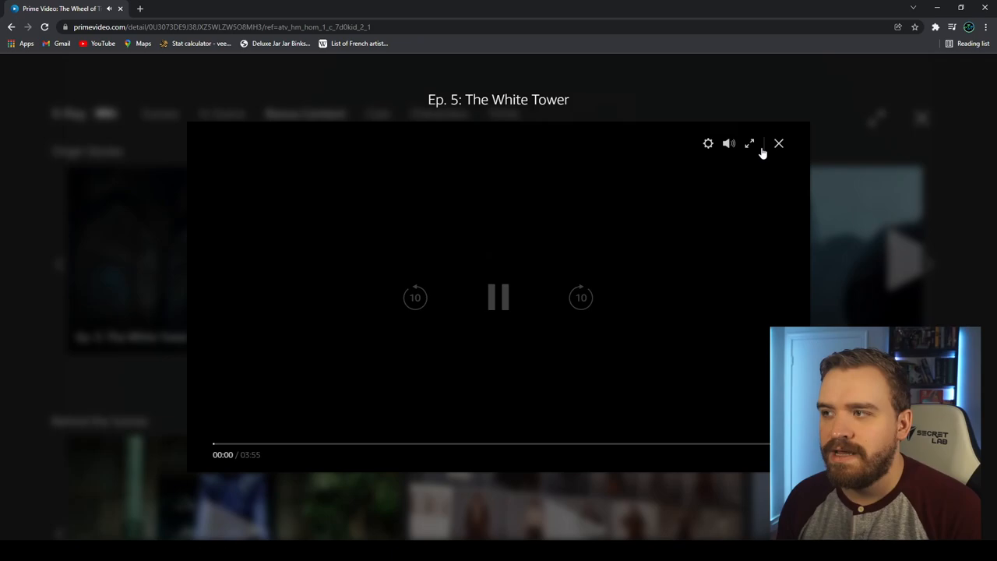
{"action": "mouse_move", "coordinate": [750, 143]}
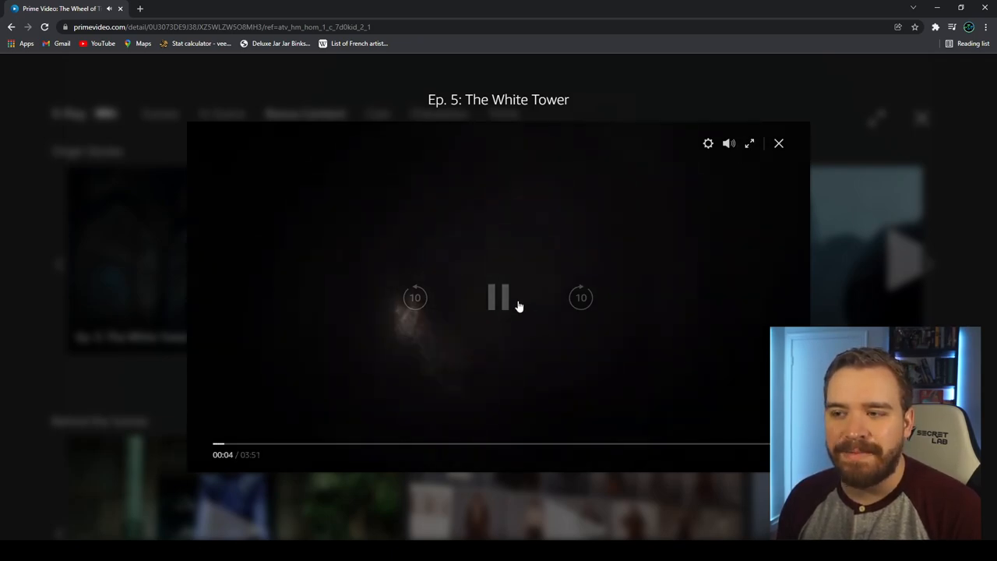
{"action": "left_click", "coordinate": [498, 297]}
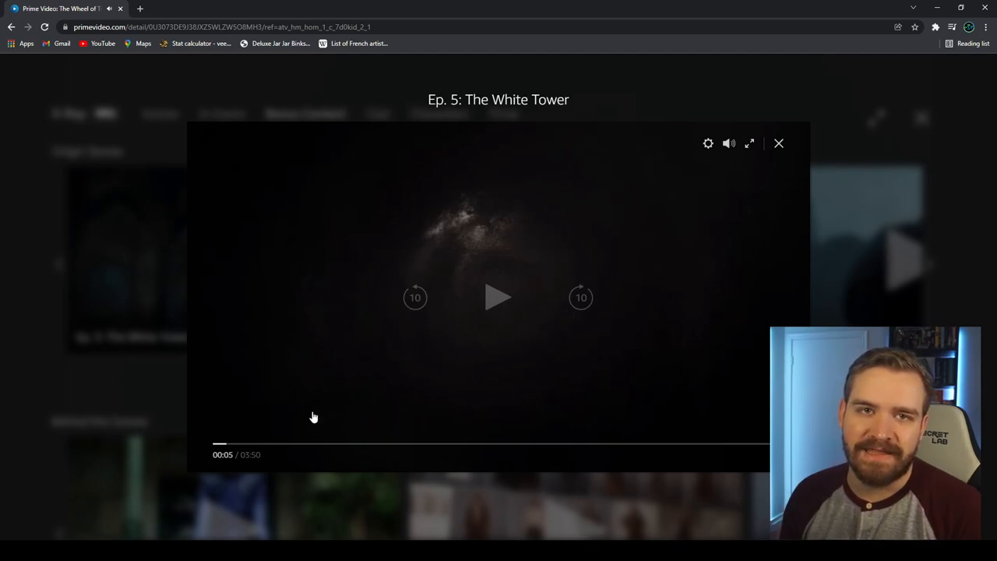
{"action": "mouse_move", "coordinate": [779, 144]}
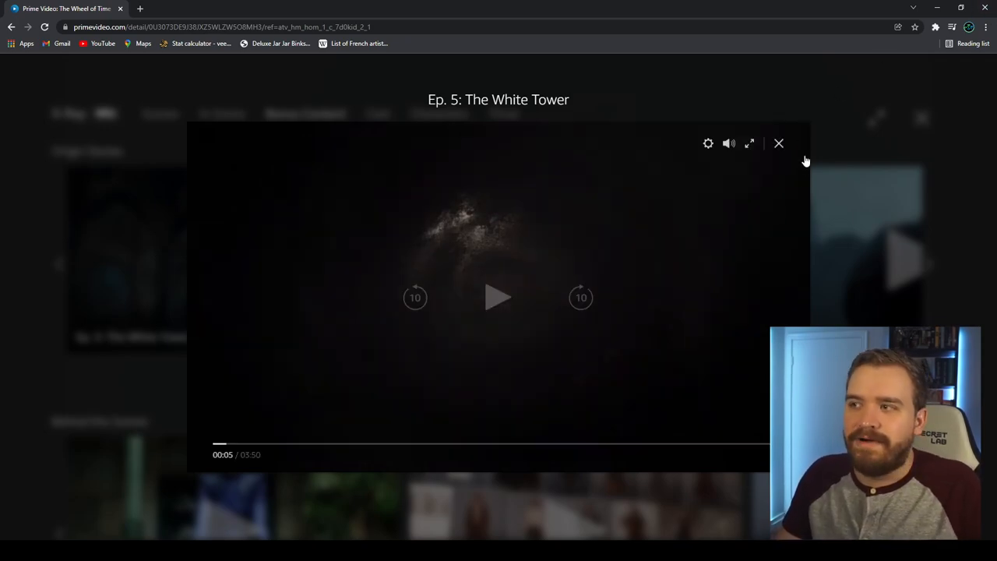
{"action": "left_click", "coordinate": [778, 143]}
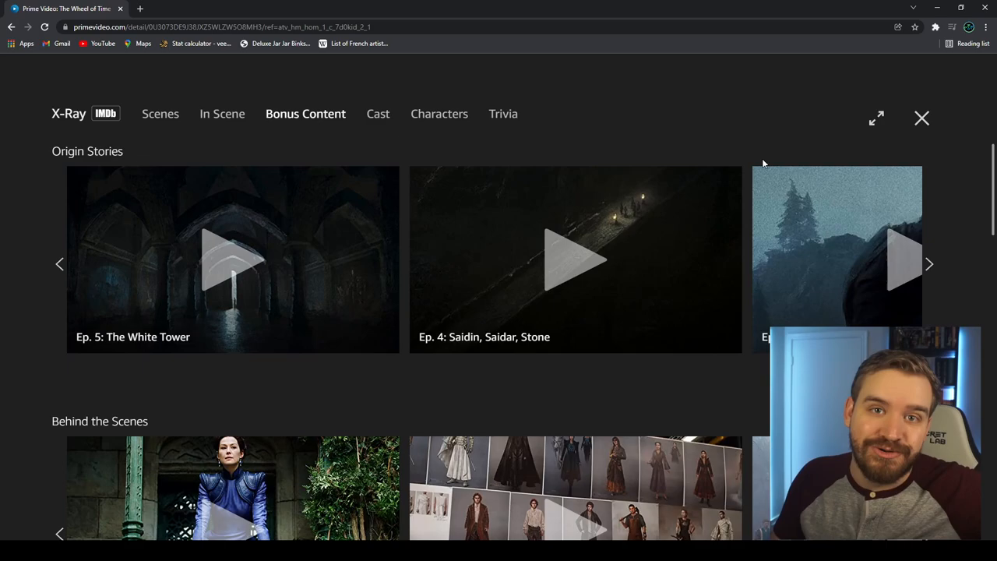